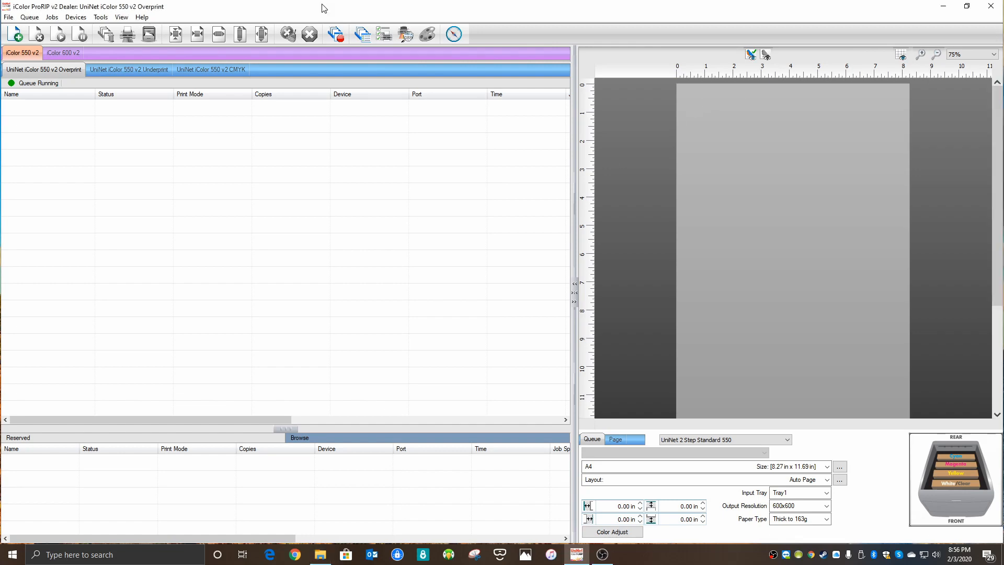
pyautogui.moveTo(199, 5)
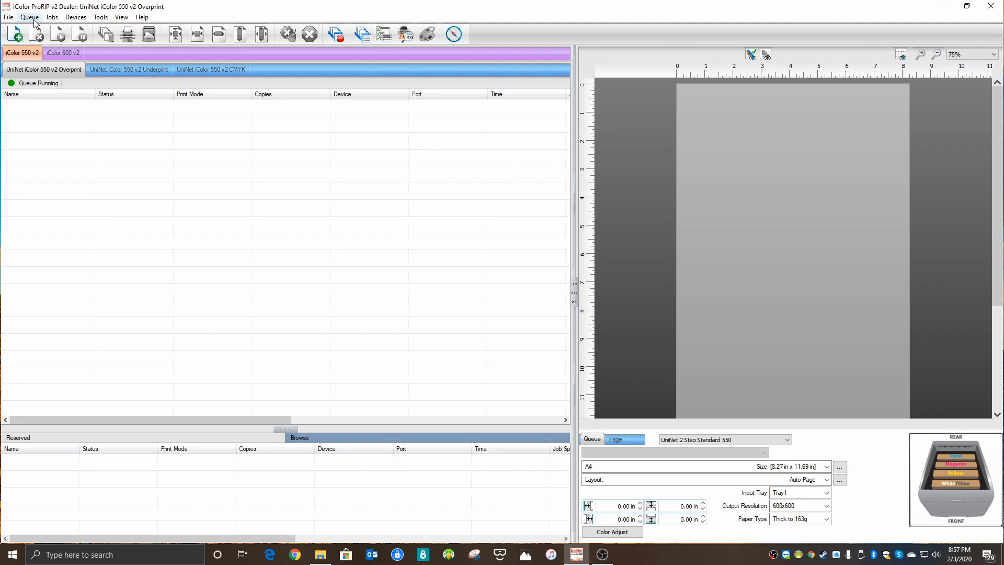
# Start a color boost setup using the UniNet demo PDF as the graphic on A4 paper.
pyautogui.click(30, 16)
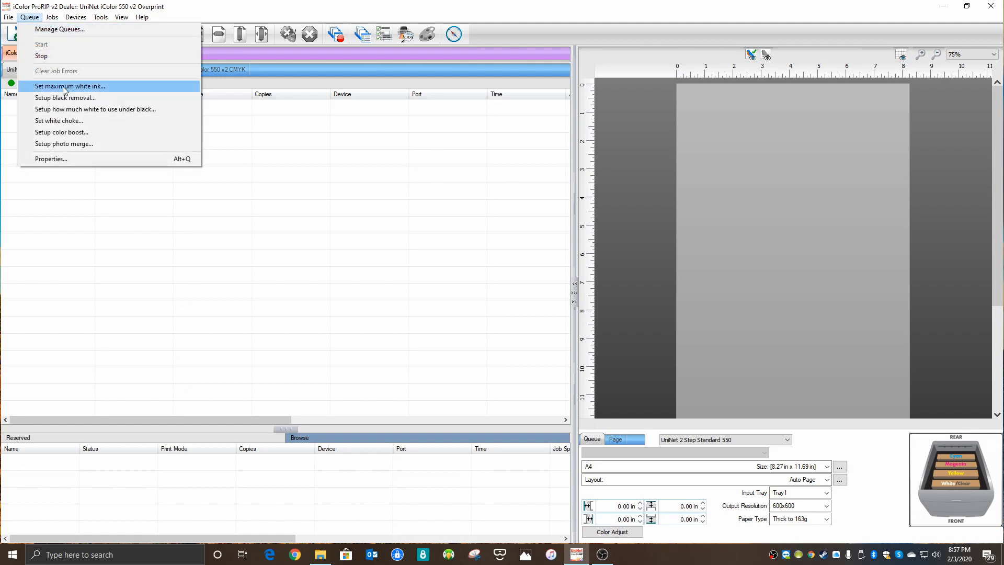
pyautogui.click(61, 132)
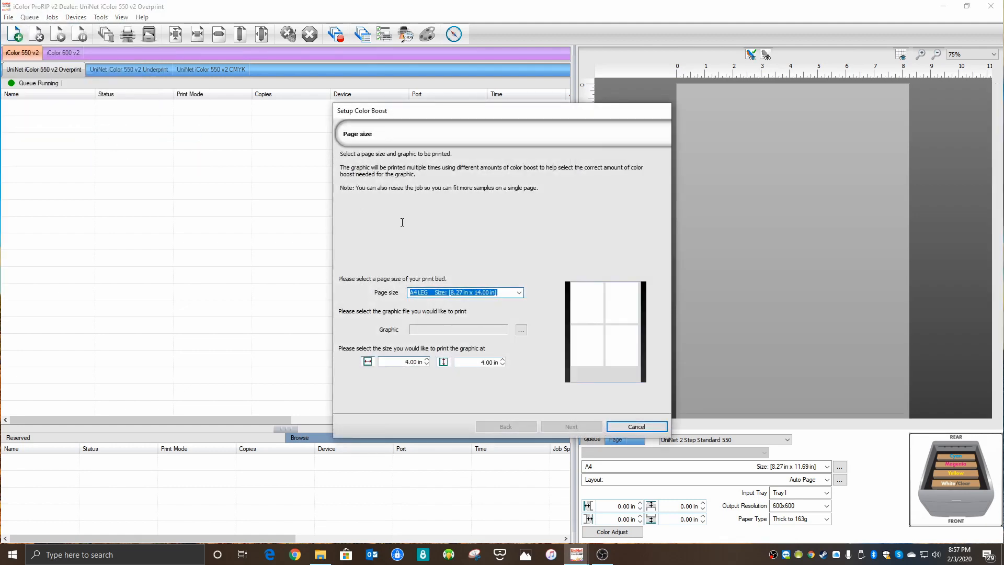
pyautogui.moveTo(529, 279)
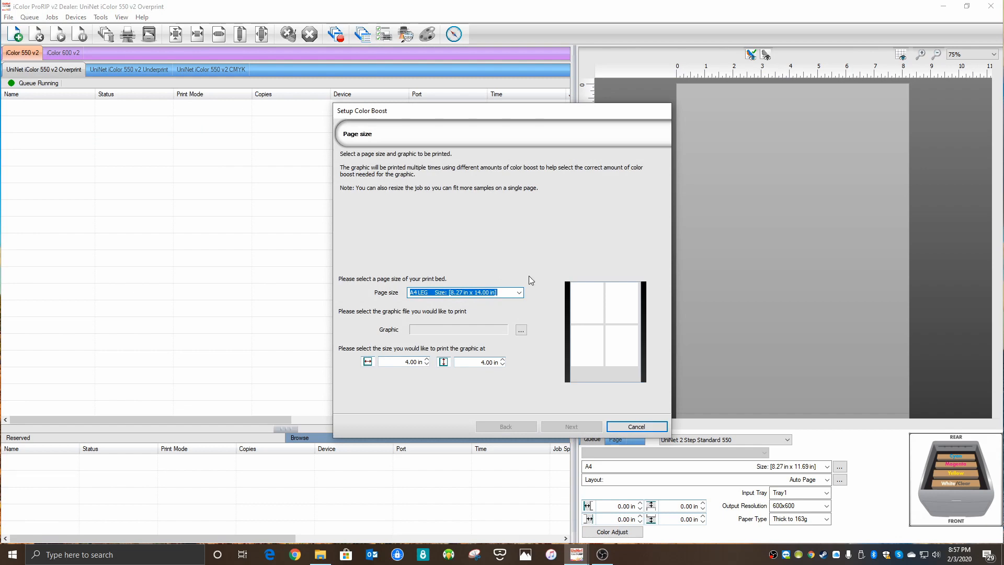
pyautogui.moveTo(439, 306)
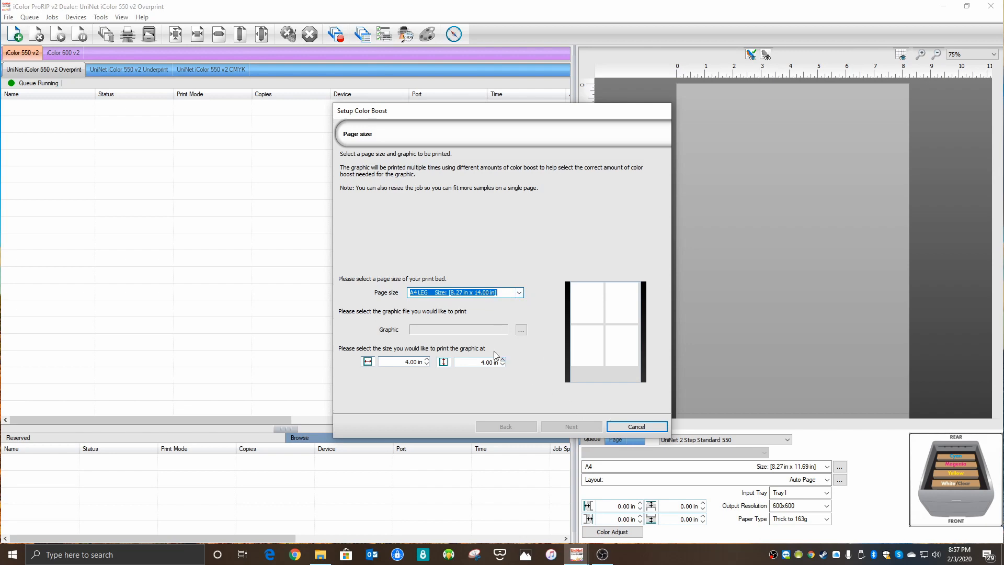
pyautogui.click(519, 330)
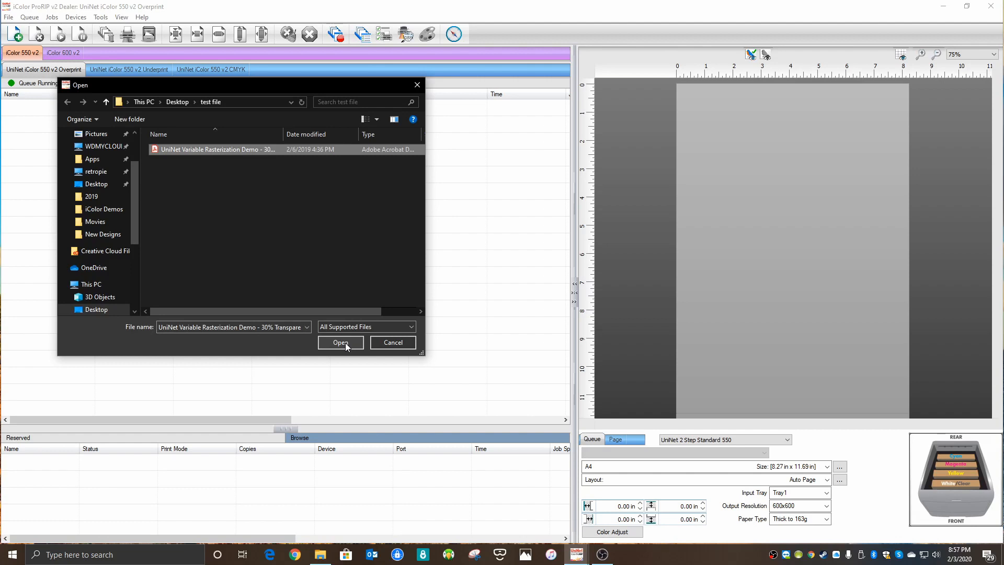
pyautogui.click(340, 342)
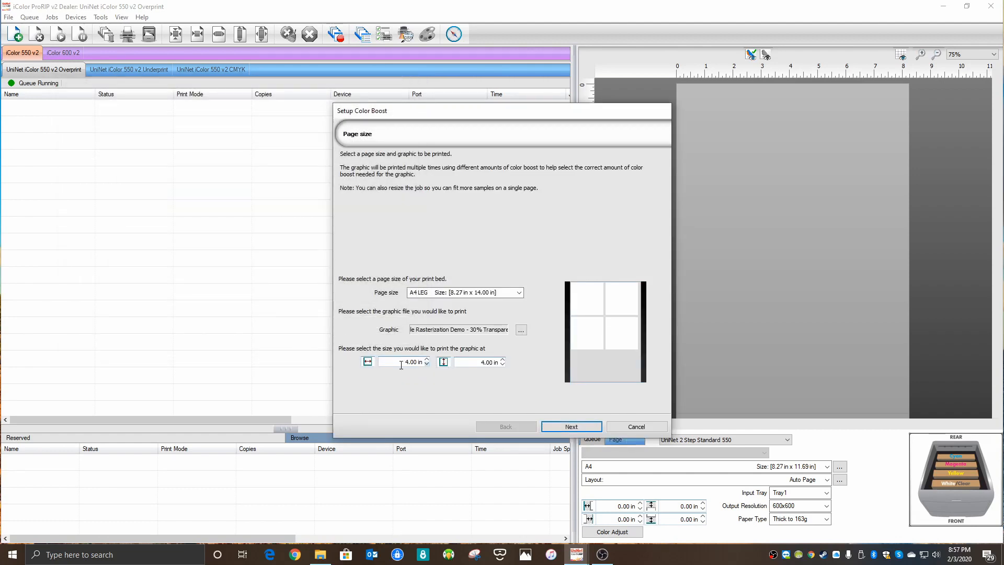
pyautogui.click(519, 293)
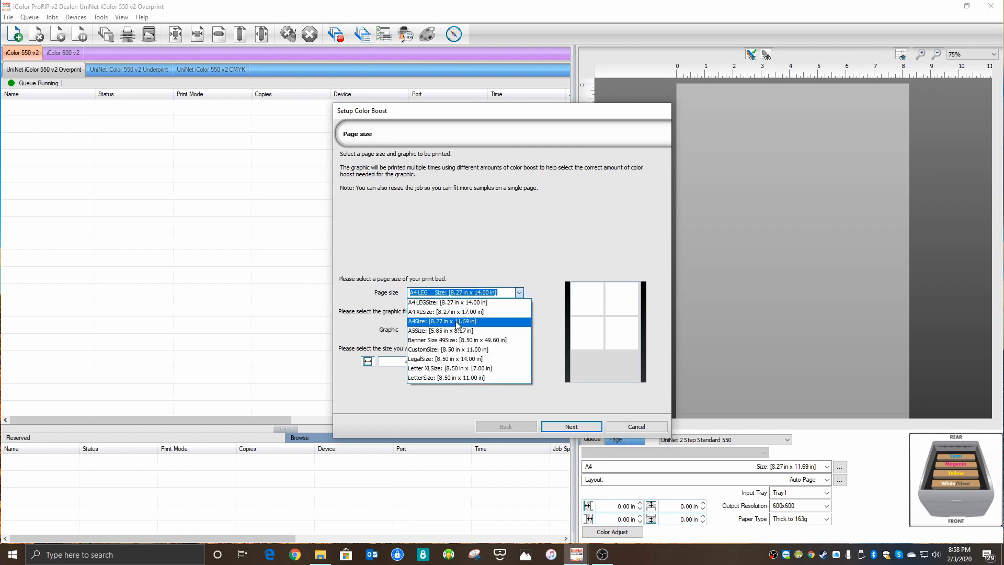
pyautogui.click(440, 321)
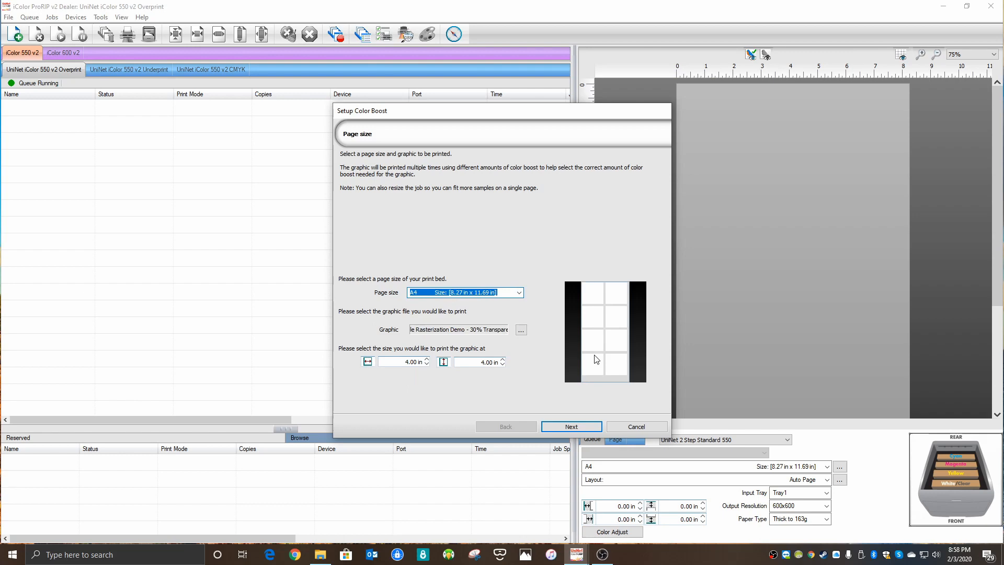
pyautogui.click(570, 426)
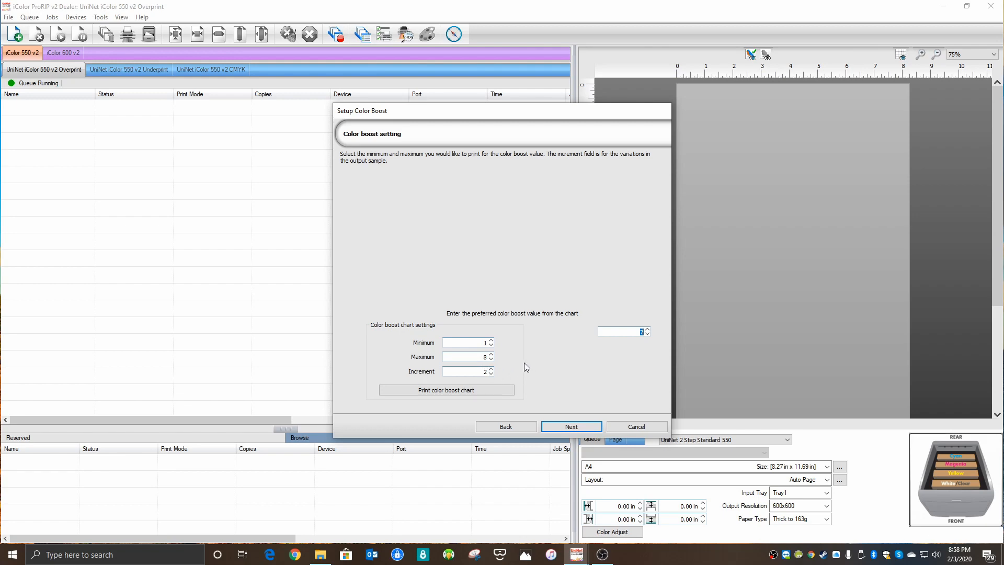
pyautogui.moveTo(530, 367)
pyautogui.write('7')
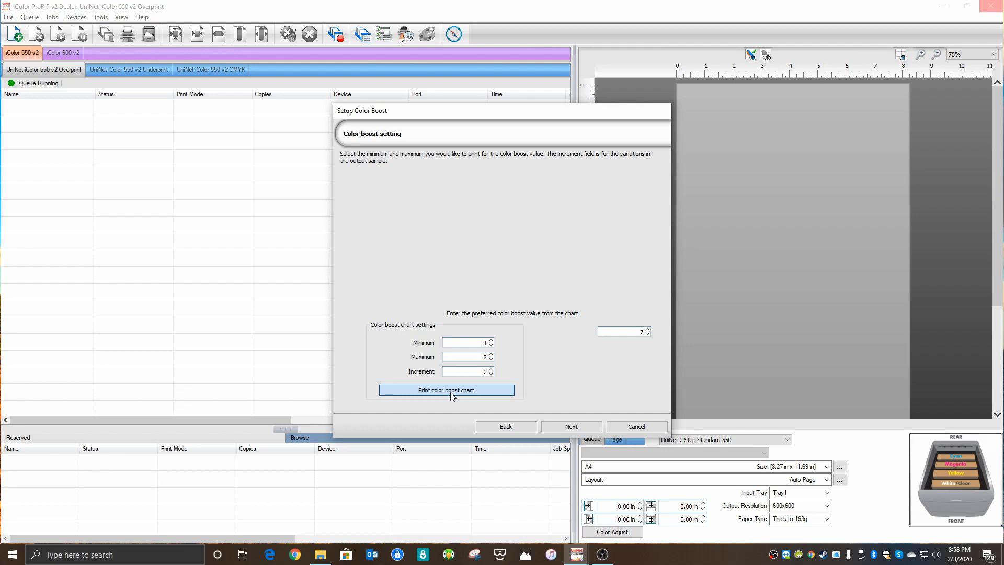
# Print the color boost chart with boost 1 to 8, increment 2, preferred value 7.
pyautogui.click(445, 390)
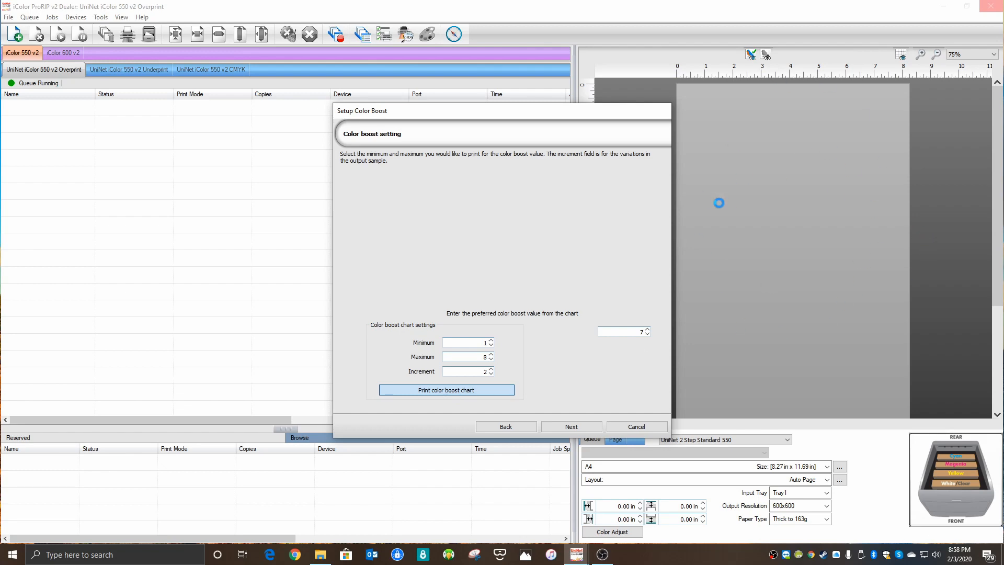
pyautogui.click(446, 390)
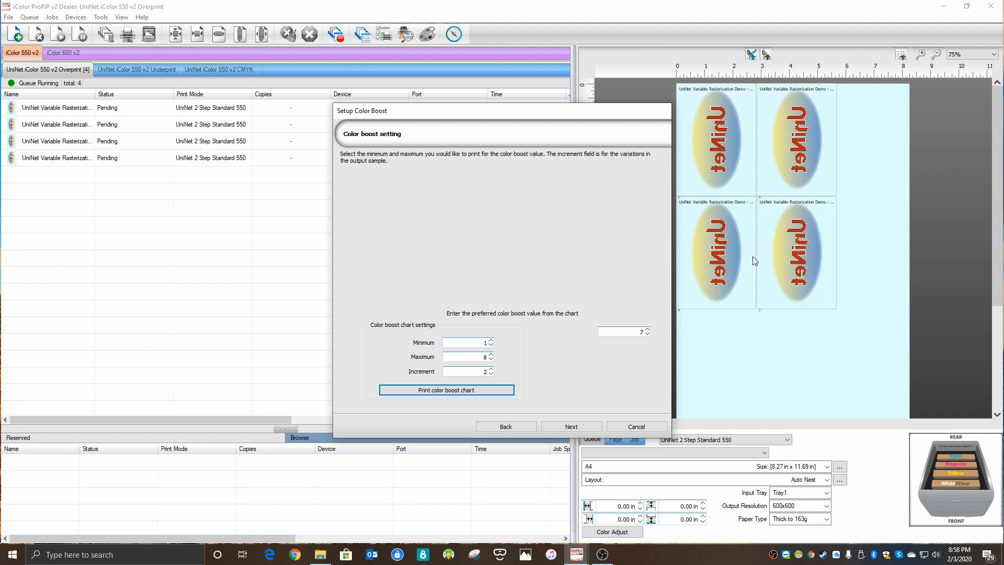
pyautogui.moveTo(590, 405)
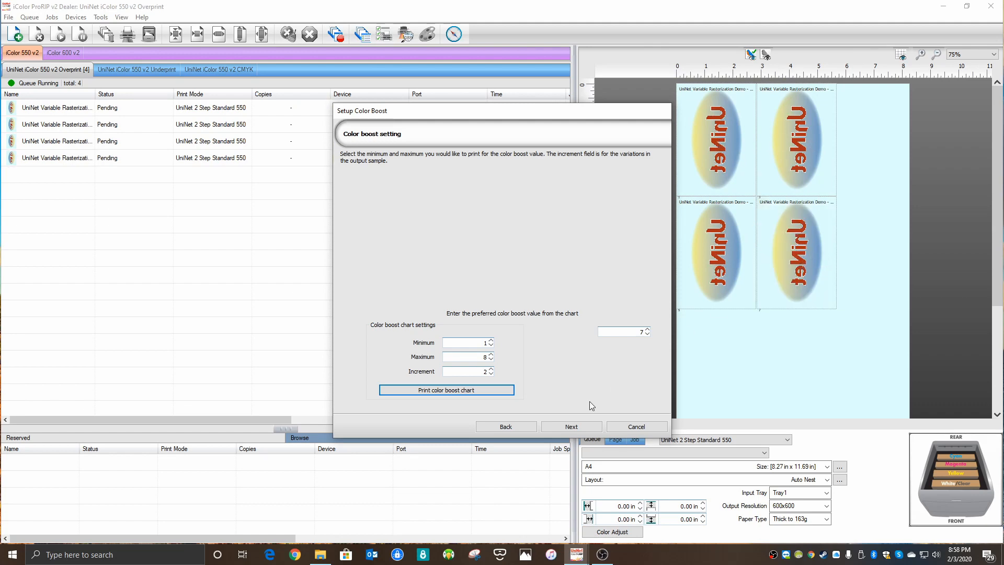
# Rip the chart job and open its View Raw Data preview, dismissing the notice.
pyautogui.click(635, 427)
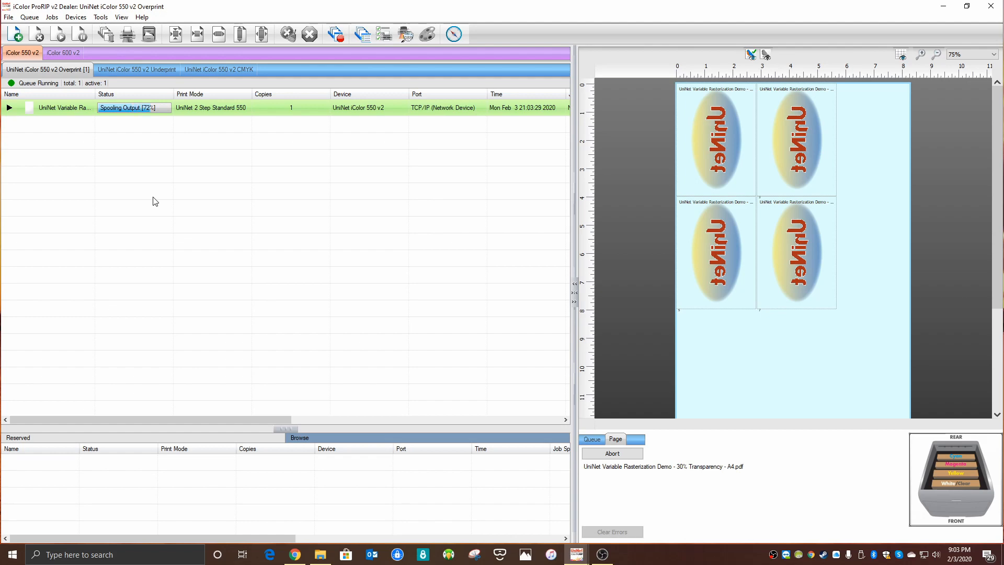
pyautogui.moveTo(185, 186)
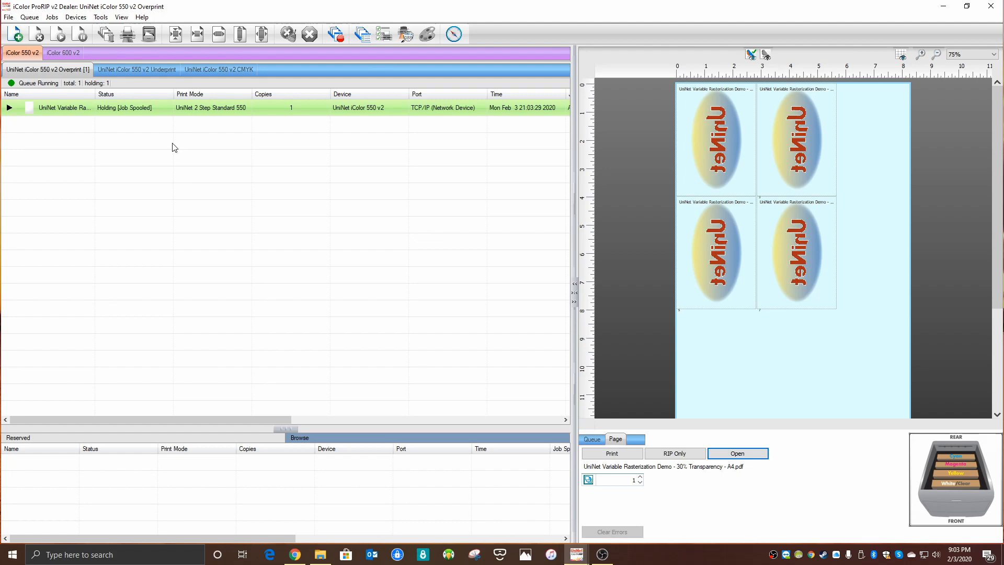
pyautogui.rightClick(63, 108)
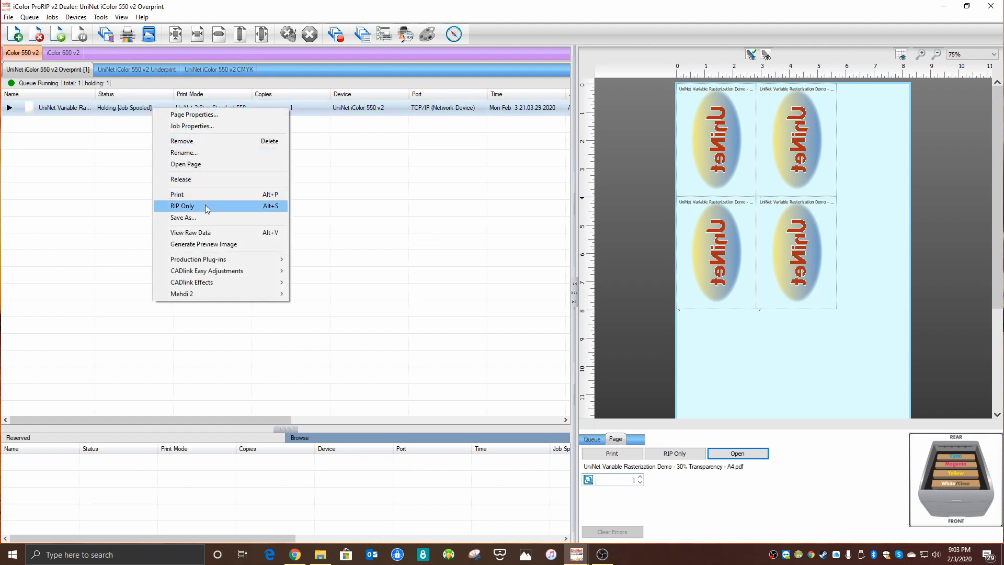
pyautogui.click(191, 232)
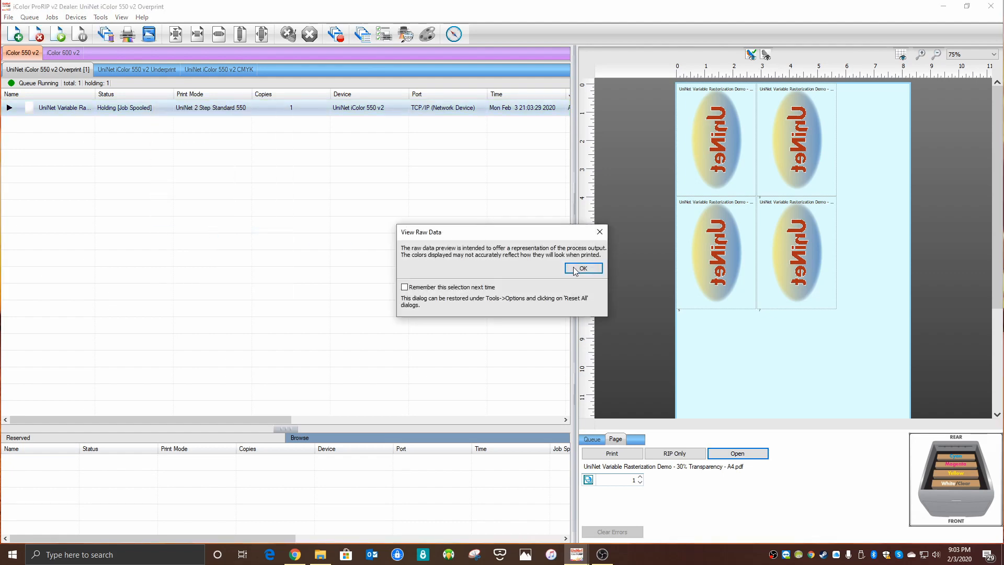
pyautogui.click(582, 267)
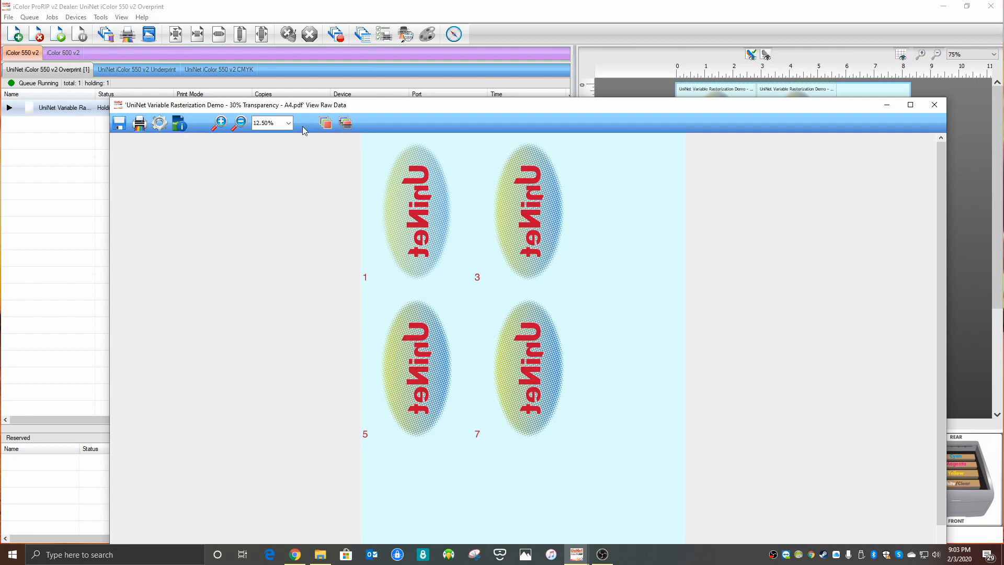
# Enlarge the raw data preview to 25% and scroll through samples 1, 3, 5 and 7.
pyautogui.click(288, 122)
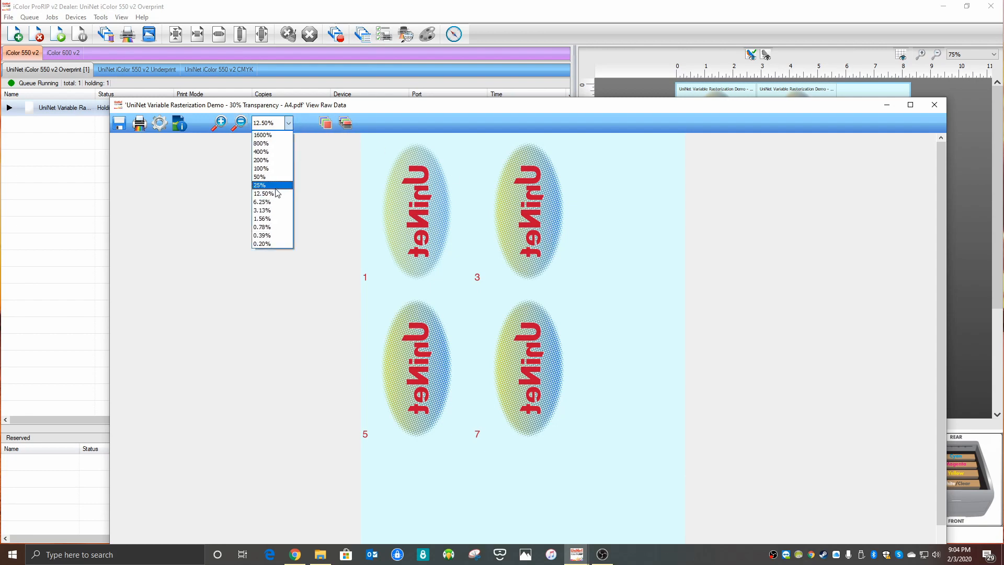
pyautogui.click(259, 185)
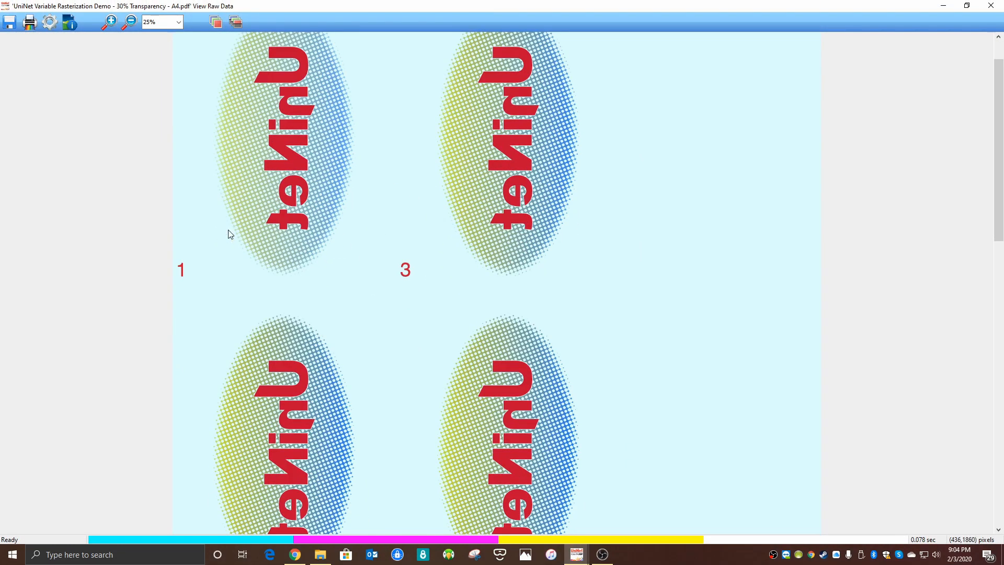
pyautogui.scroll(-3)
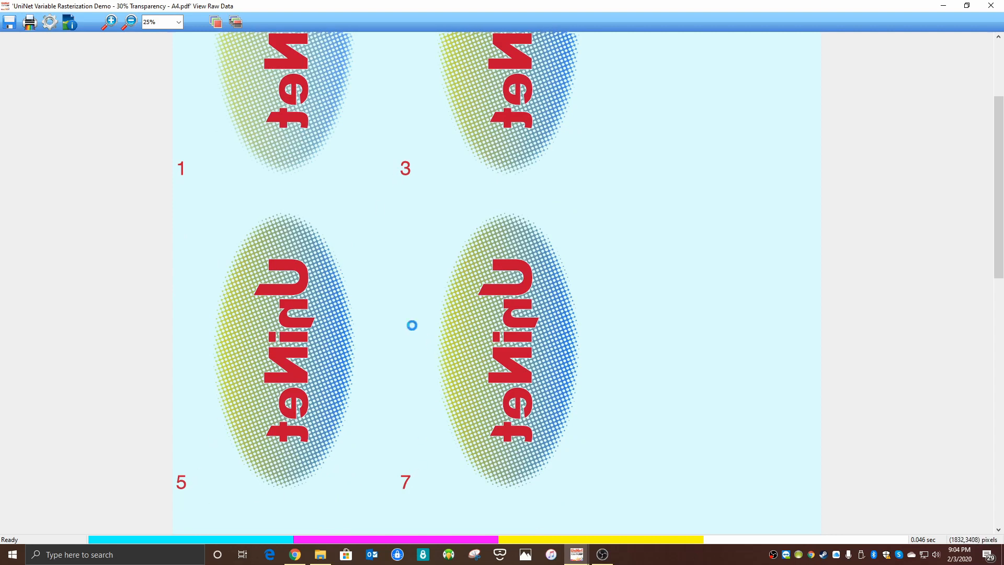
pyautogui.scroll(3)
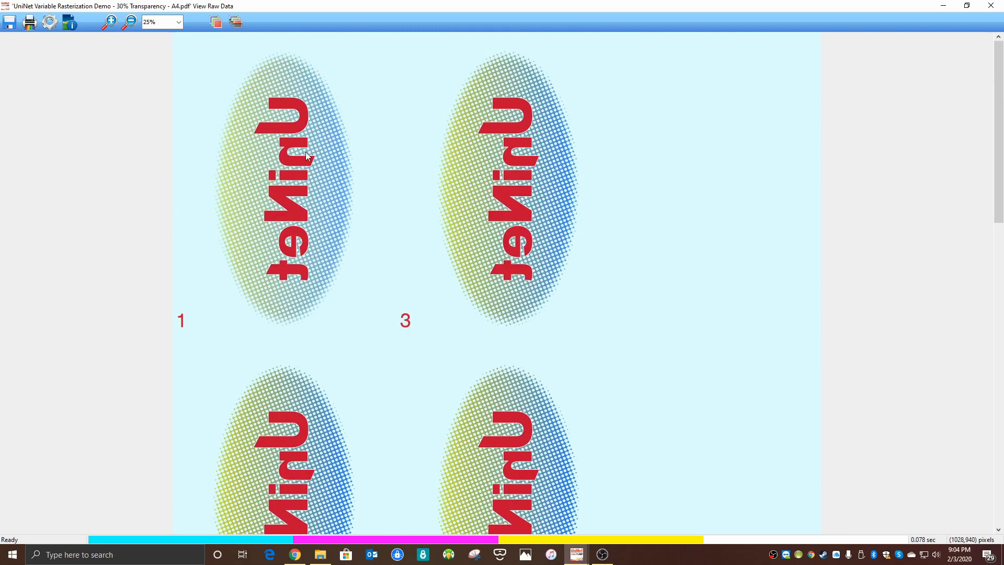
pyautogui.moveTo(266, 240)
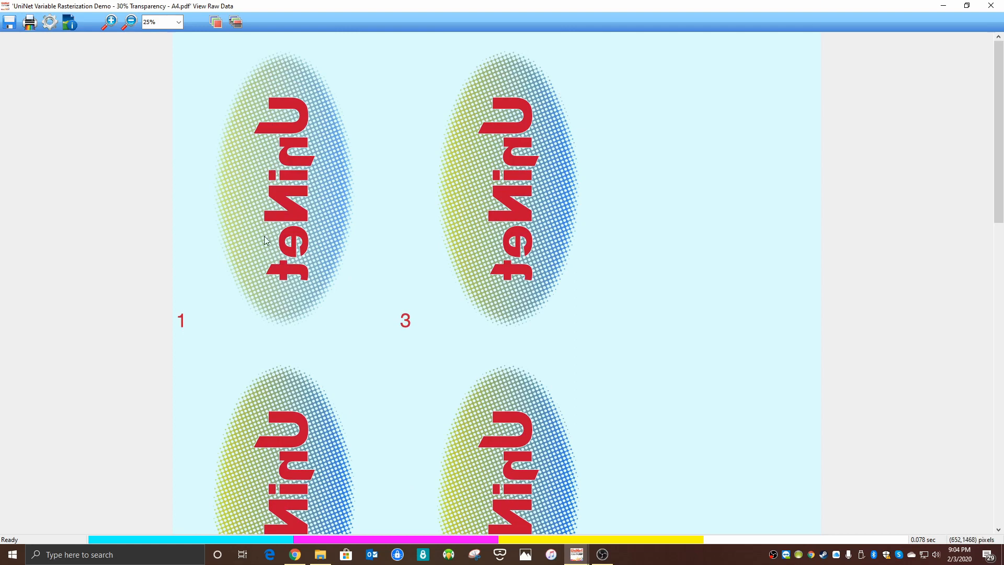
pyautogui.scroll(-3)
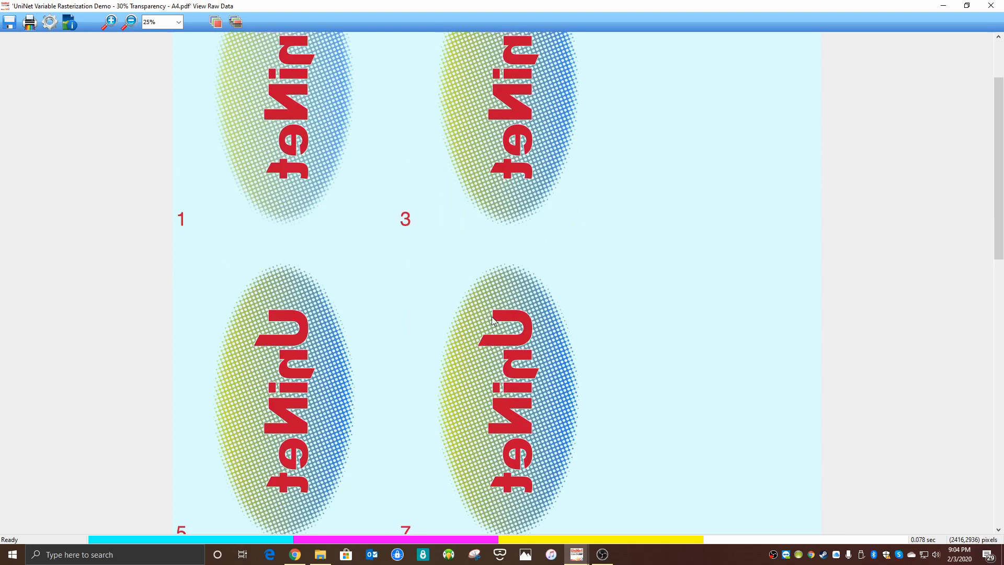
pyautogui.moveTo(485, 395)
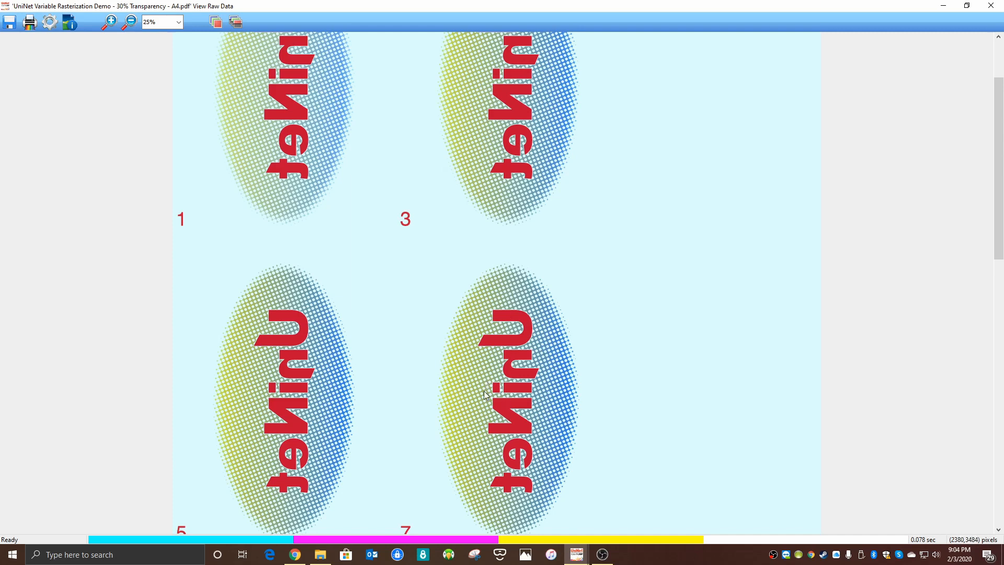
pyautogui.moveTo(548, 410)
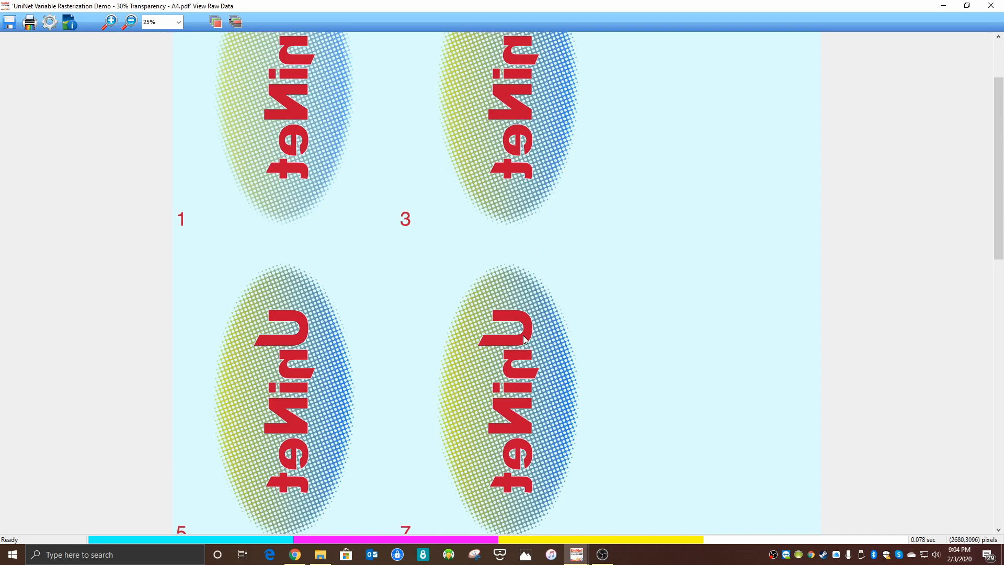
pyautogui.moveTo(509, 314)
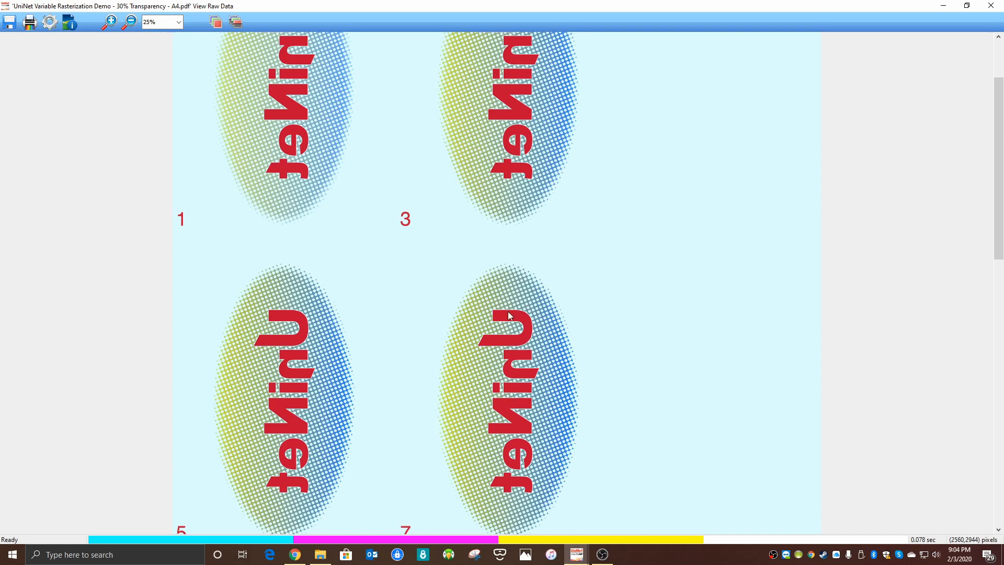
pyautogui.moveTo(445, 429)
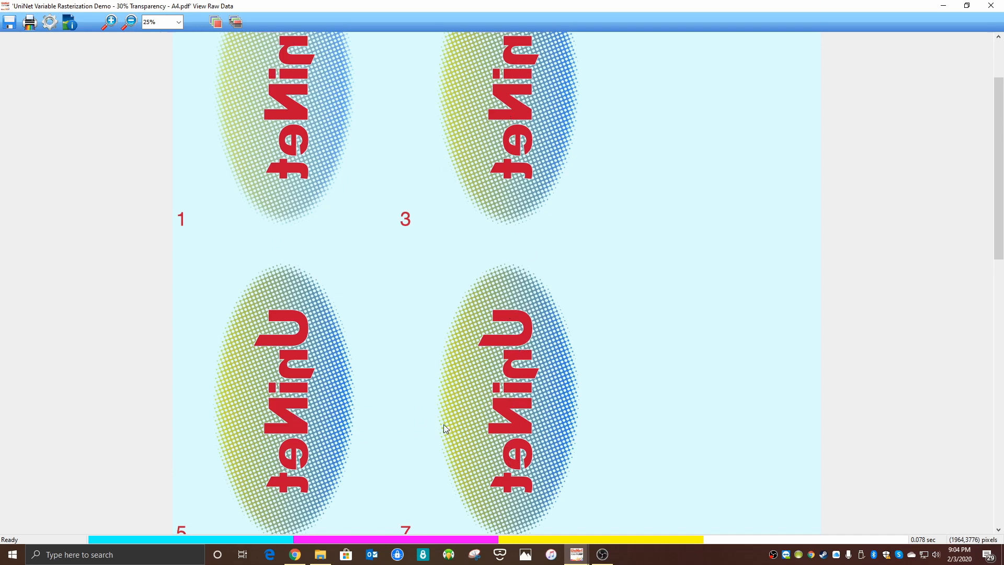
pyautogui.moveTo(499, 424)
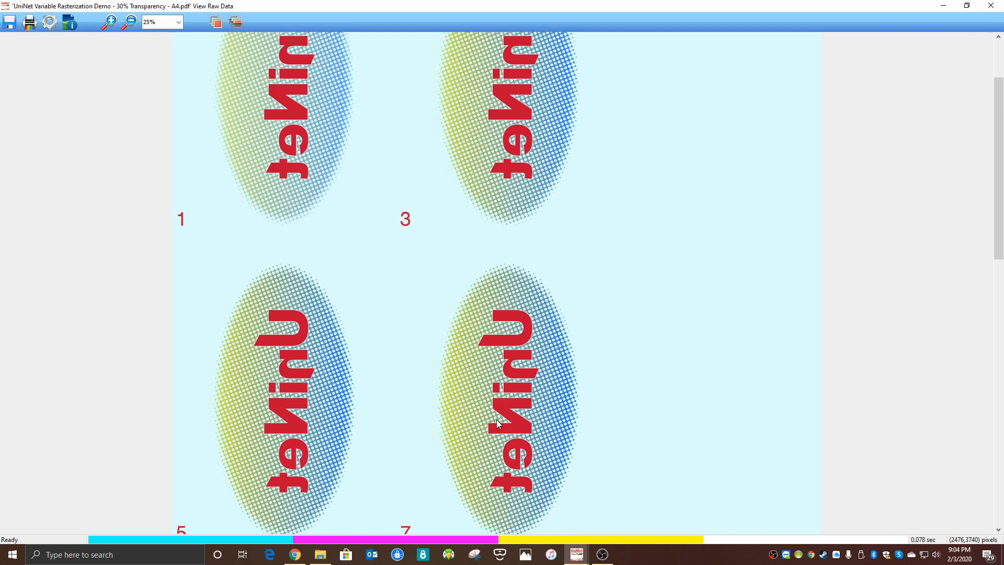
pyautogui.moveTo(610, 321)
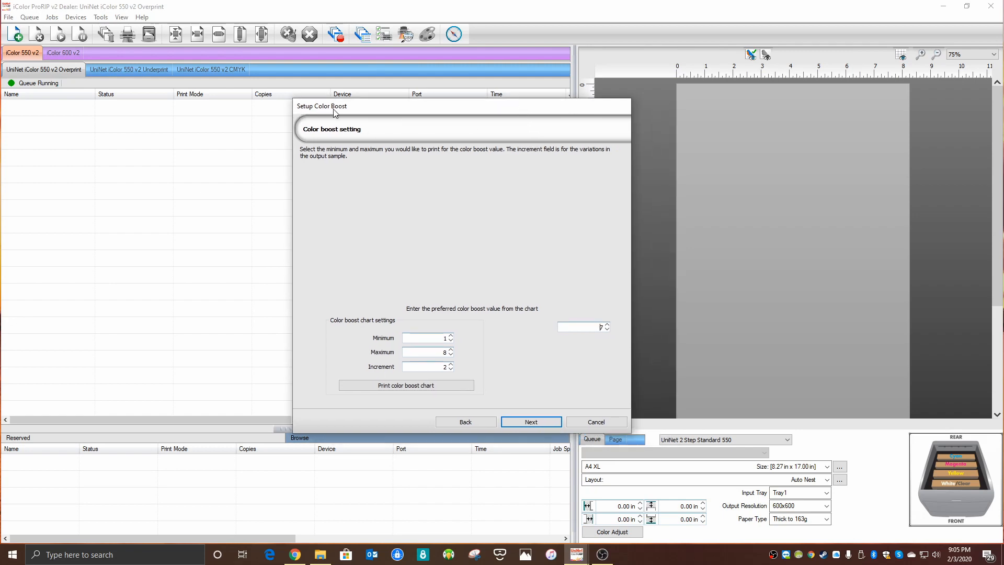
# Set the preferred color boost value to 6 and continue to Saving Settings.
pyautogui.click(607, 329)
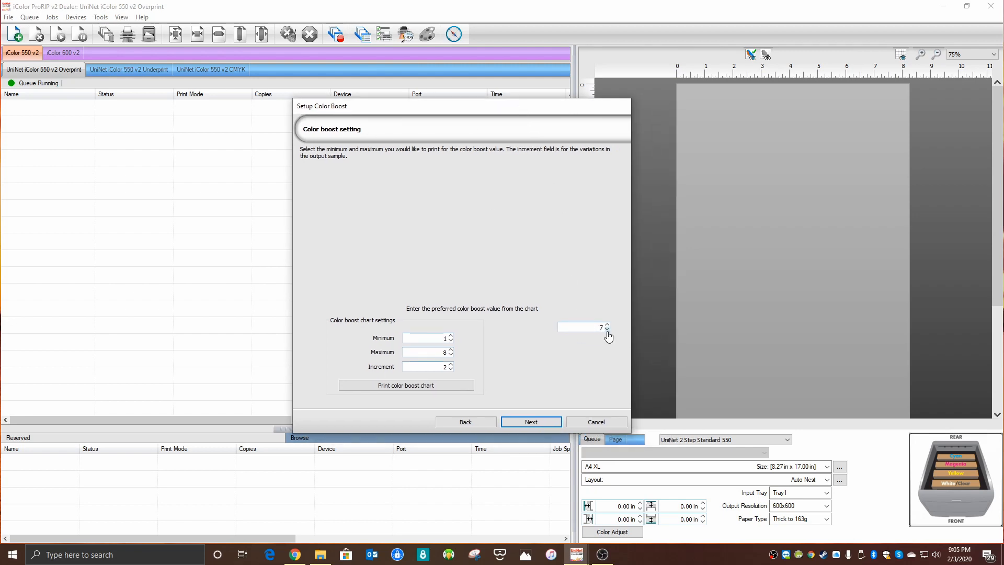
pyautogui.click(606, 330)
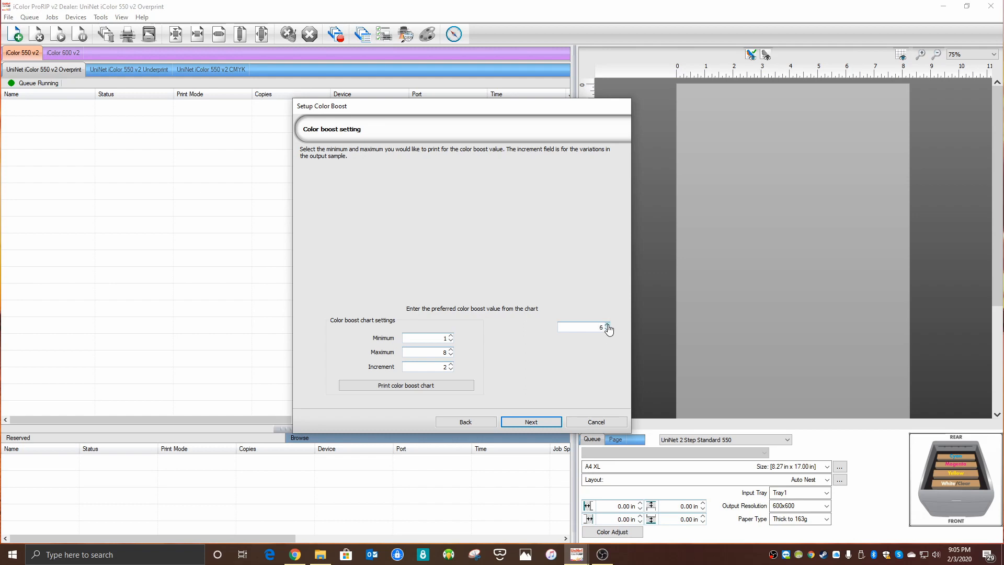
pyautogui.click(530, 421)
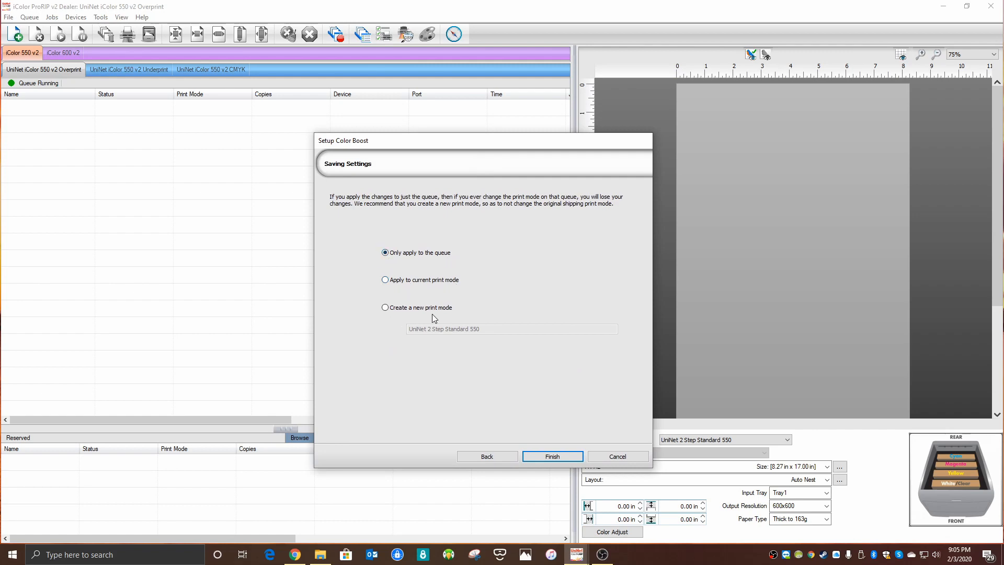
# Save the boost as new print mode 'UniNet 2 Step Standard 550 modified color boosh'.
pyautogui.click(385, 307)
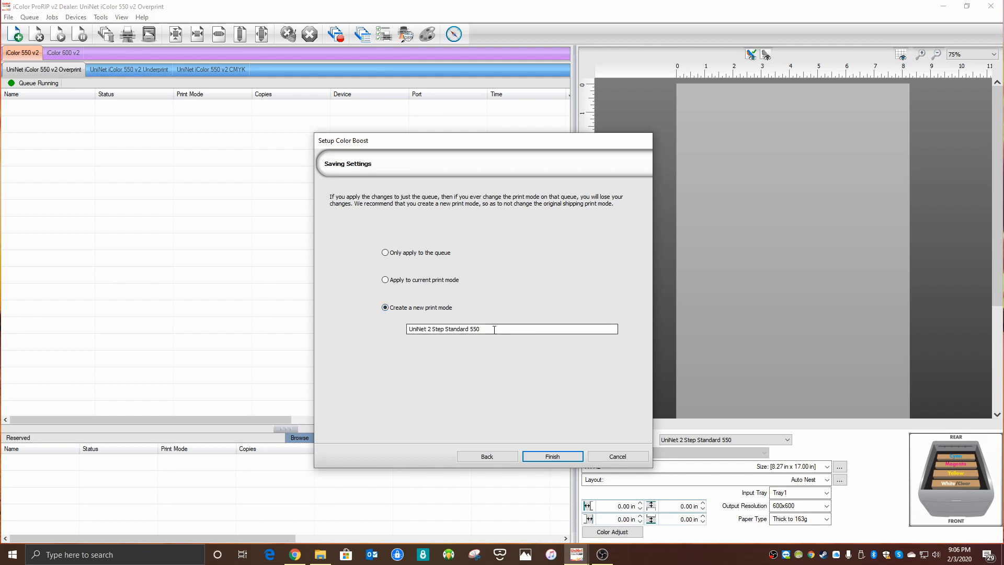
pyautogui.write('modified co')
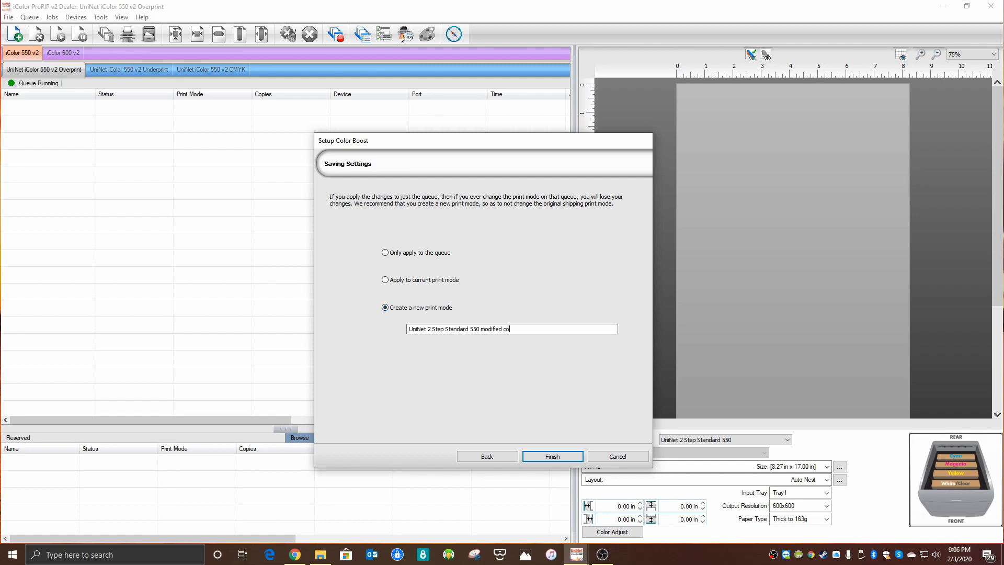
pyautogui.write('lor boosh')
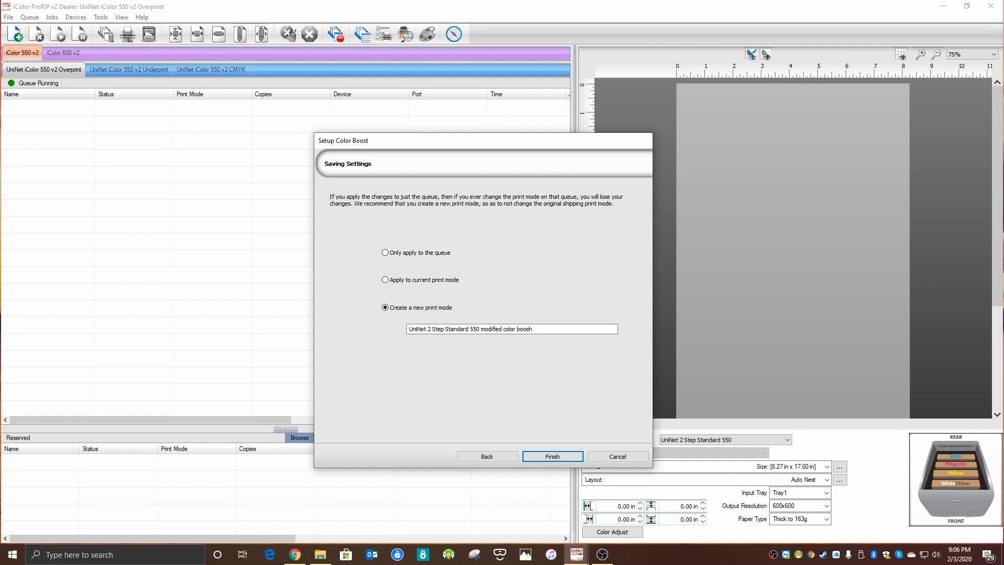
pyautogui.click(550, 456)
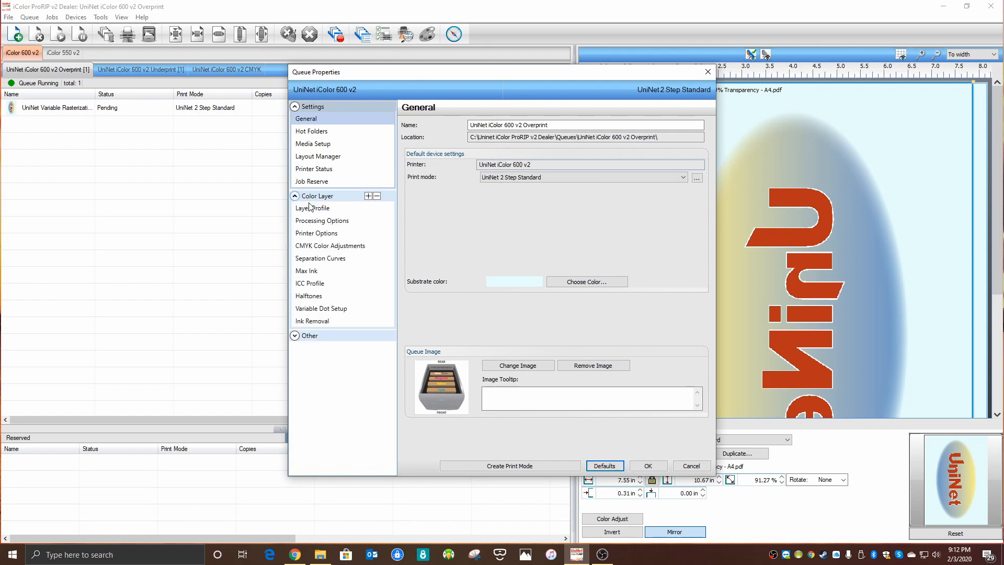
# Check Processing Options shows color boost 7.000, then close Queue Properties with OK.
pyautogui.click(322, 220)
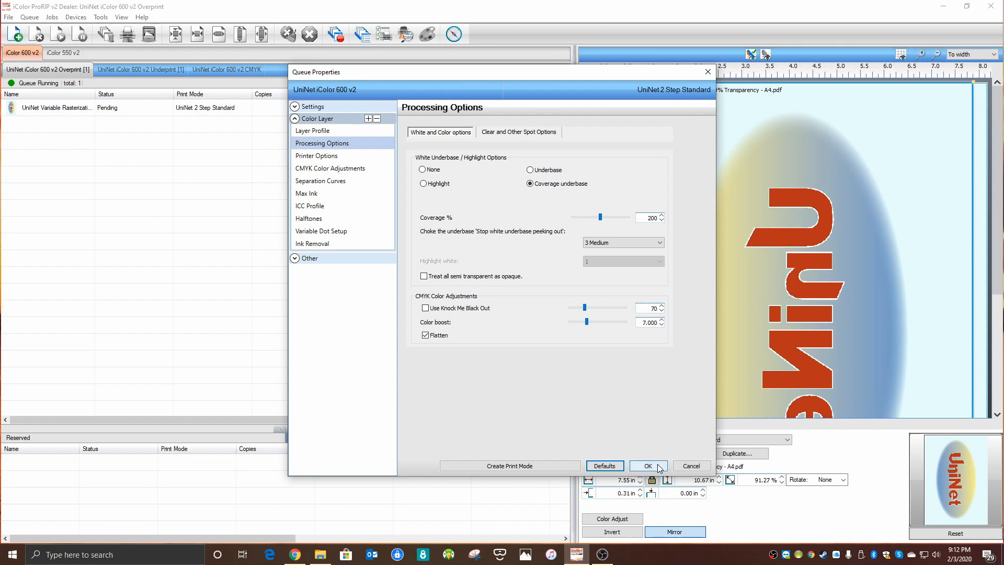
pyautogui.click(647, 465)
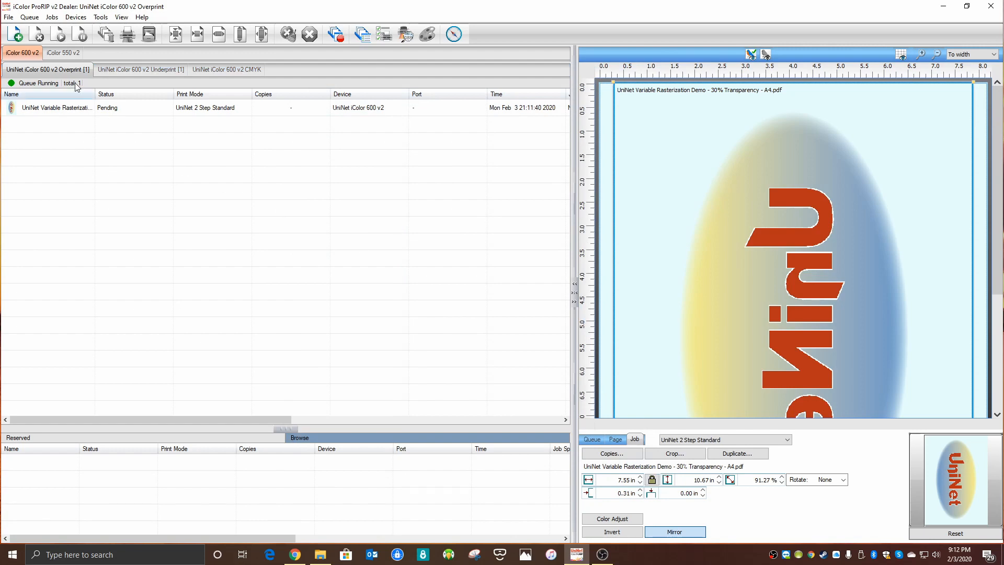
pyautogui.moveTo(124, 182)
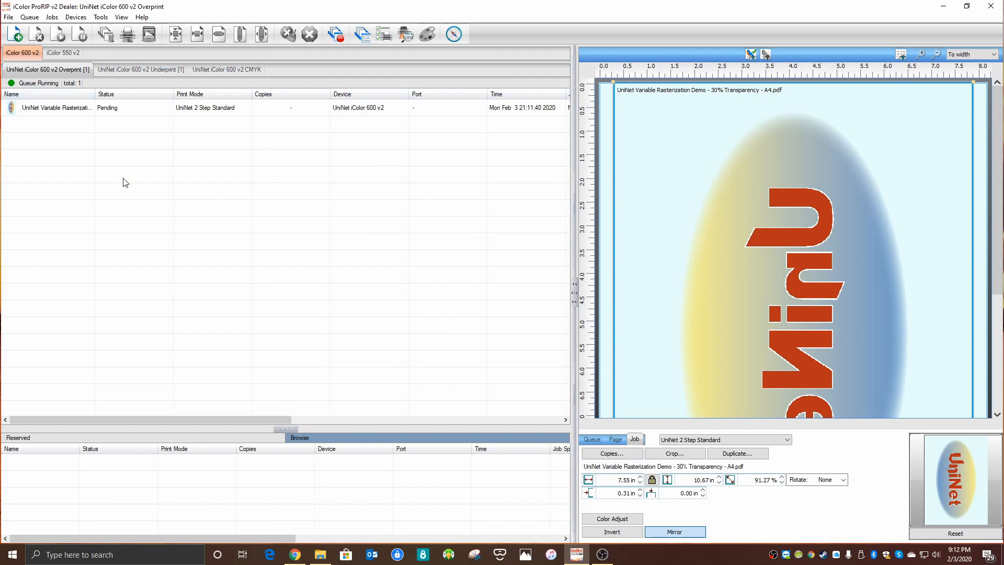